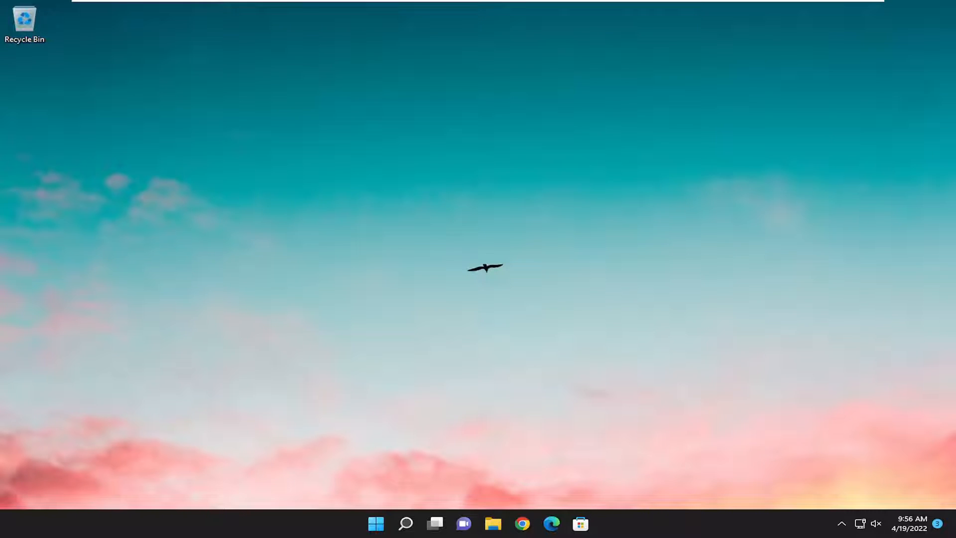
mouse_move(359, 482)
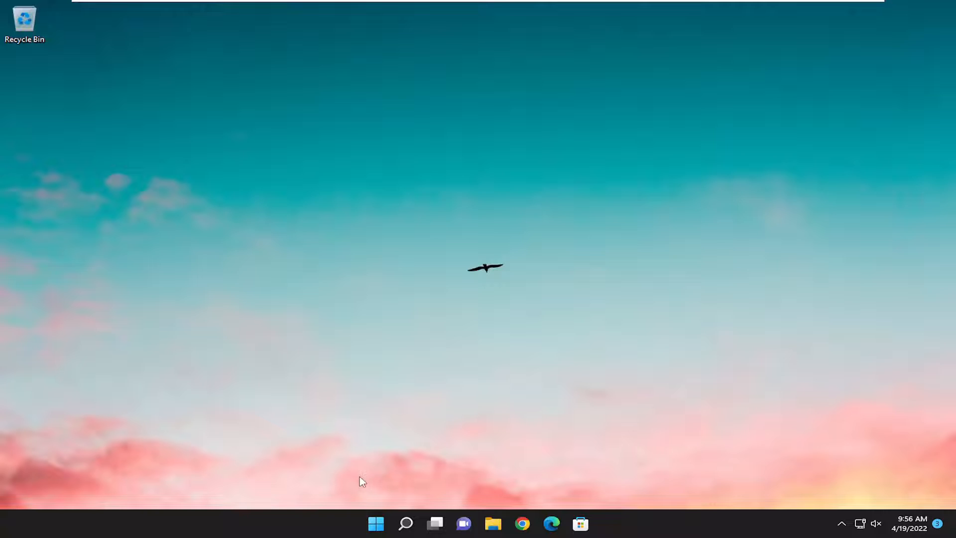
Launch Settings from the Start menu toward the System Troubleshoot page
click(404, 523)
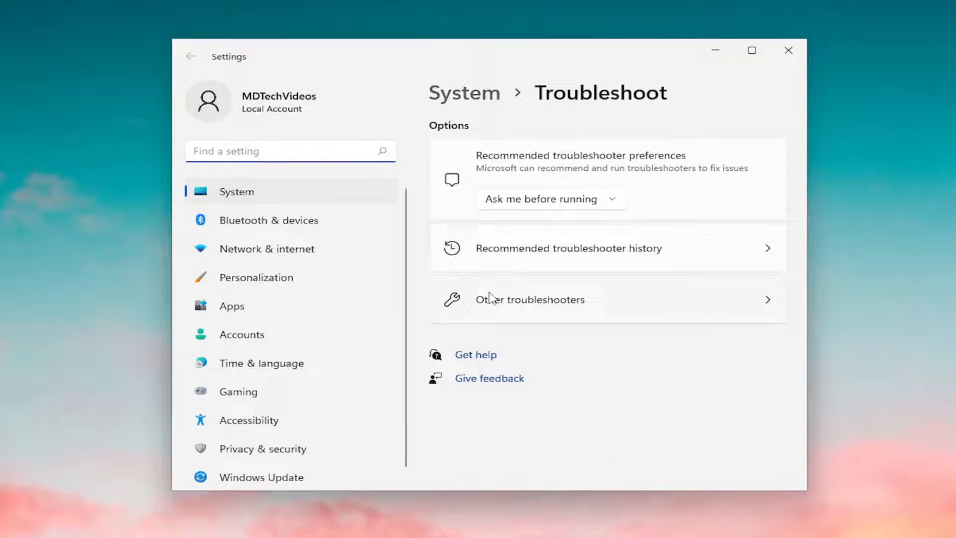
Run the Windows Store Apps troubleshooter from the Other troubleshooters list
click(530, 299)
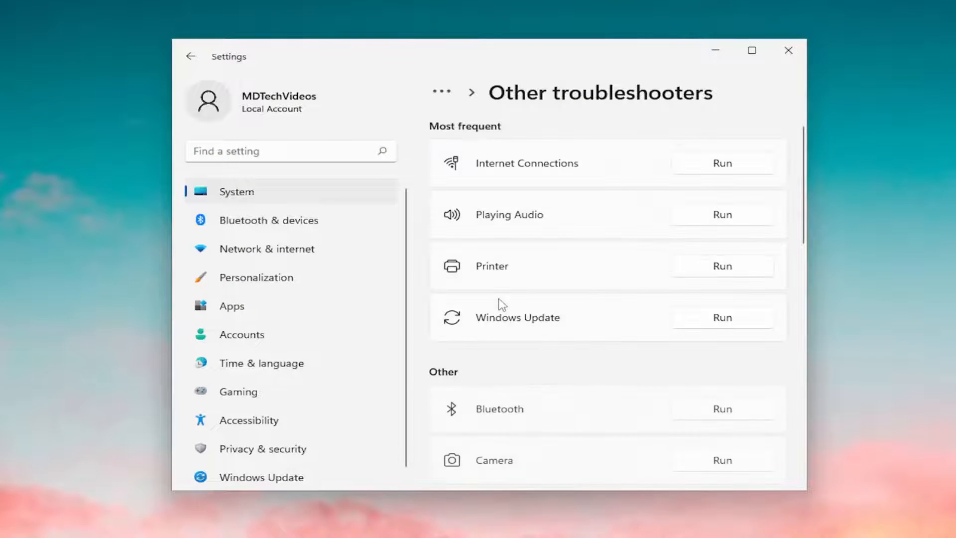
scroll(down, 3)
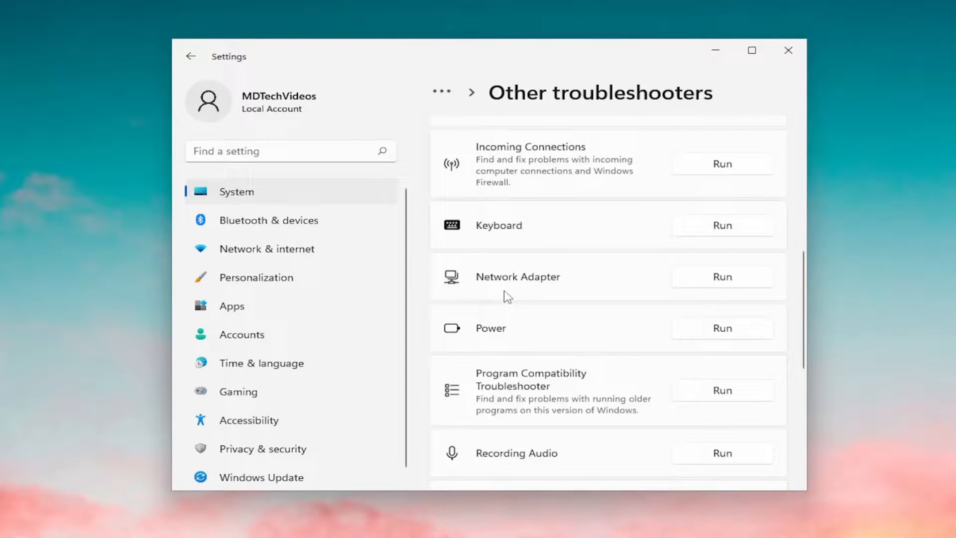
scroll(down, 3)
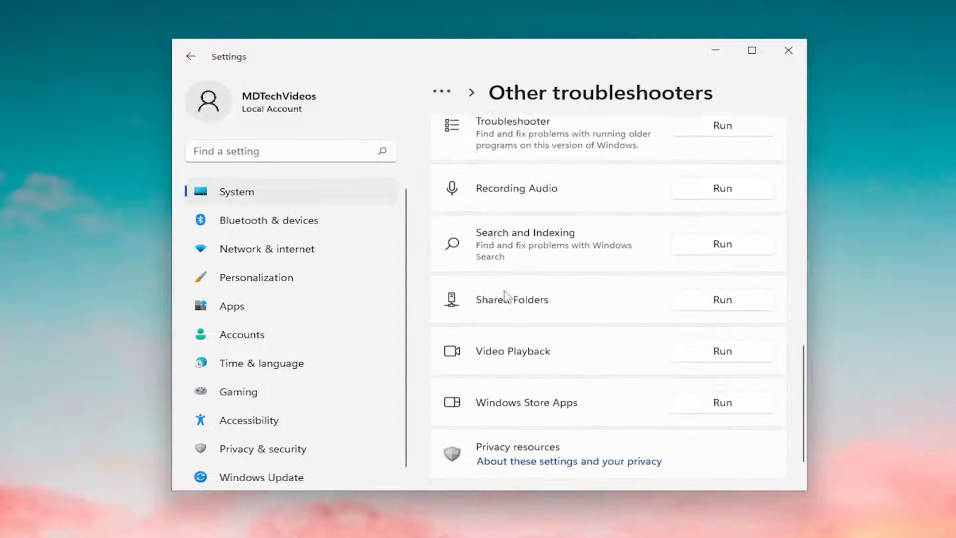
scroll(down, 3)
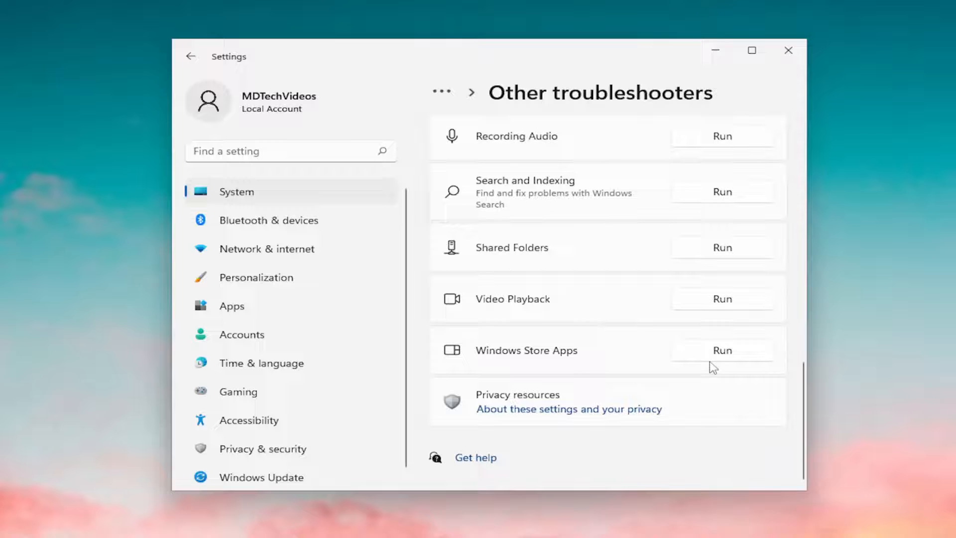
click(722, 351)
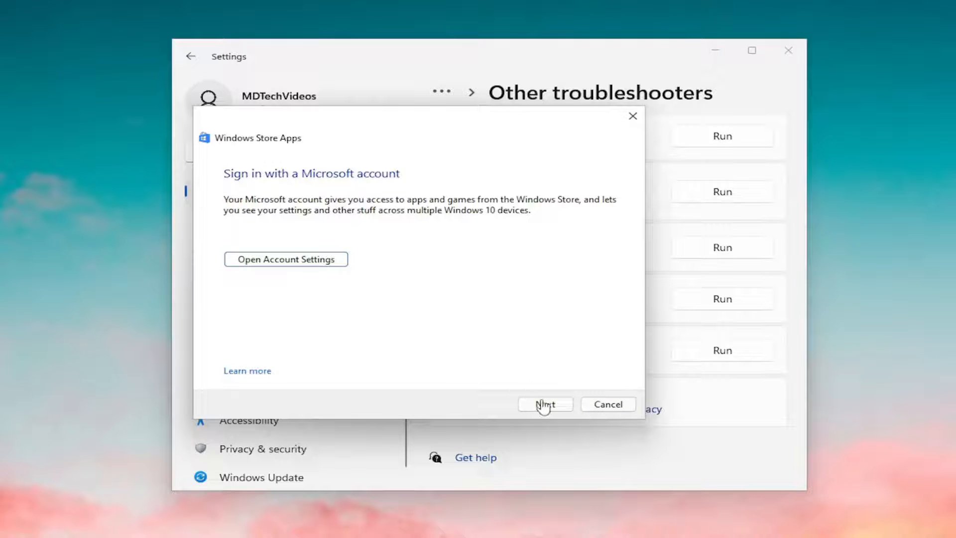
Continue past the Microsoft account sign-in notice and let troubleshooting finish
click(544, 404)
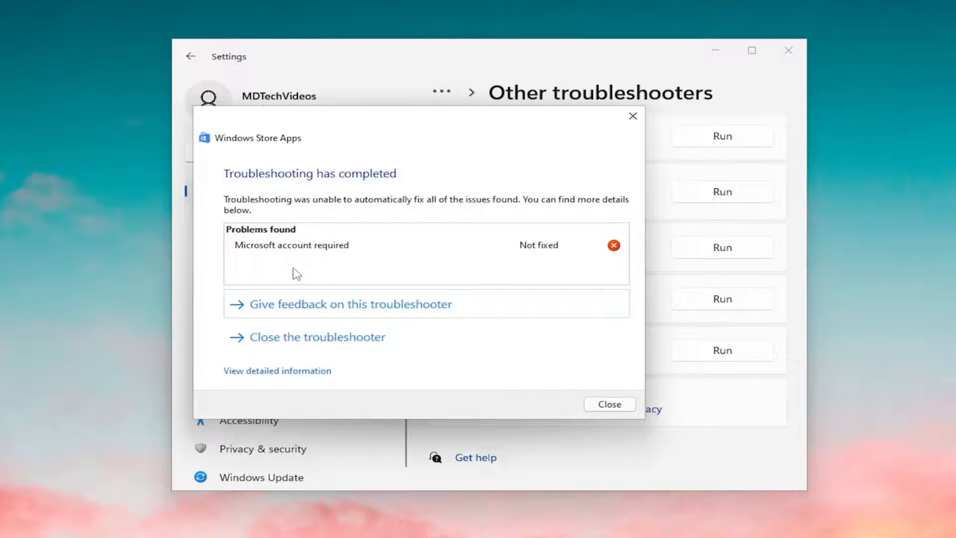
mouse_move(582, 119)
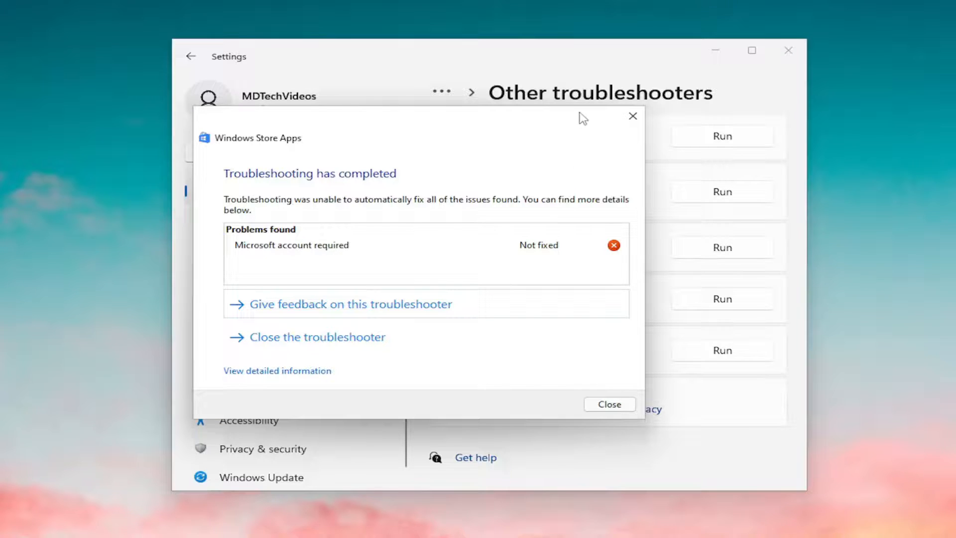
Close the finished troubleshooter report and the Settings window
click(610, 404)
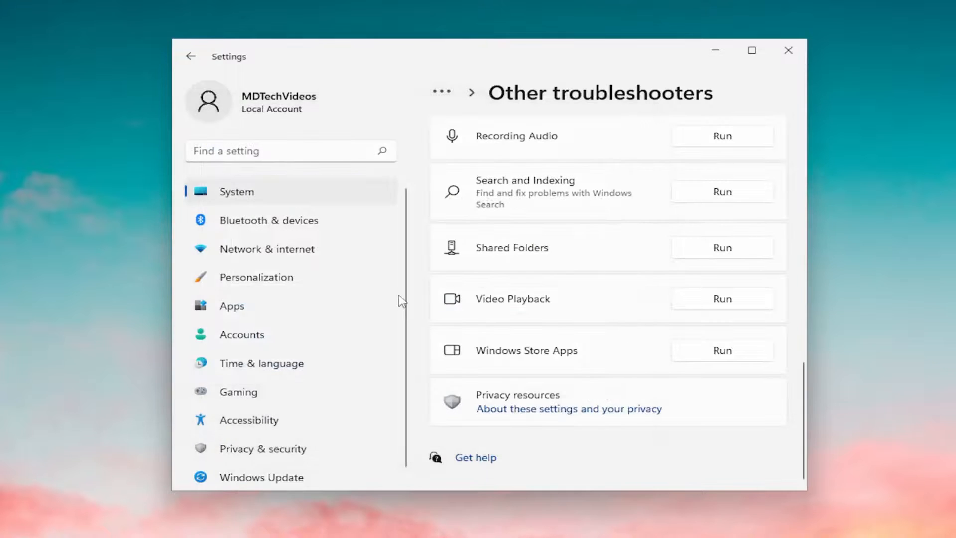
click(789, 50)
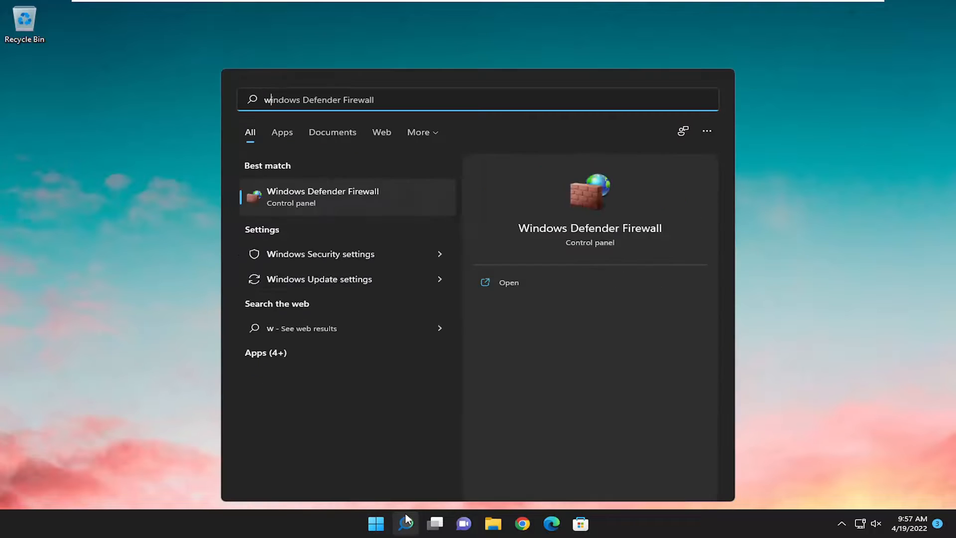
Search Windows for 'wsreset' so the run command appears as best match
text(wsreset)
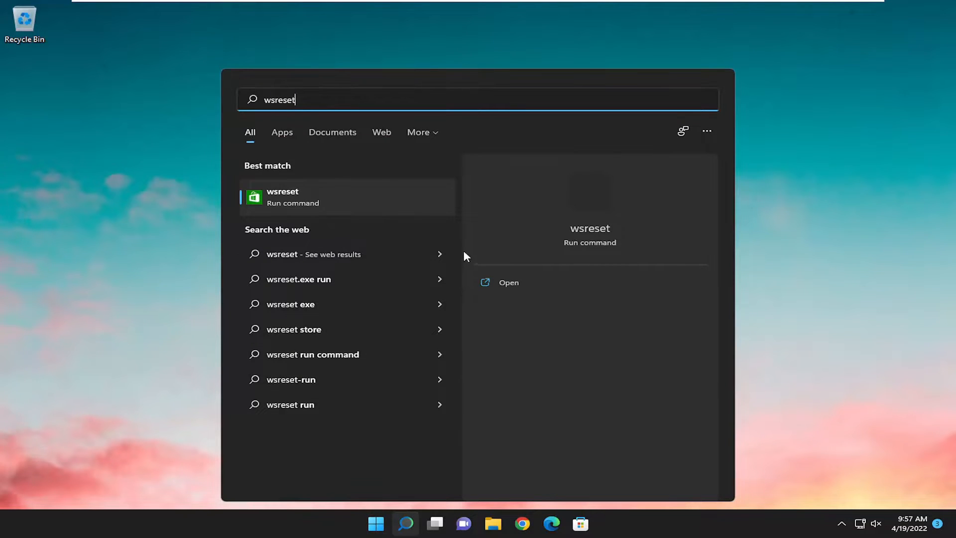